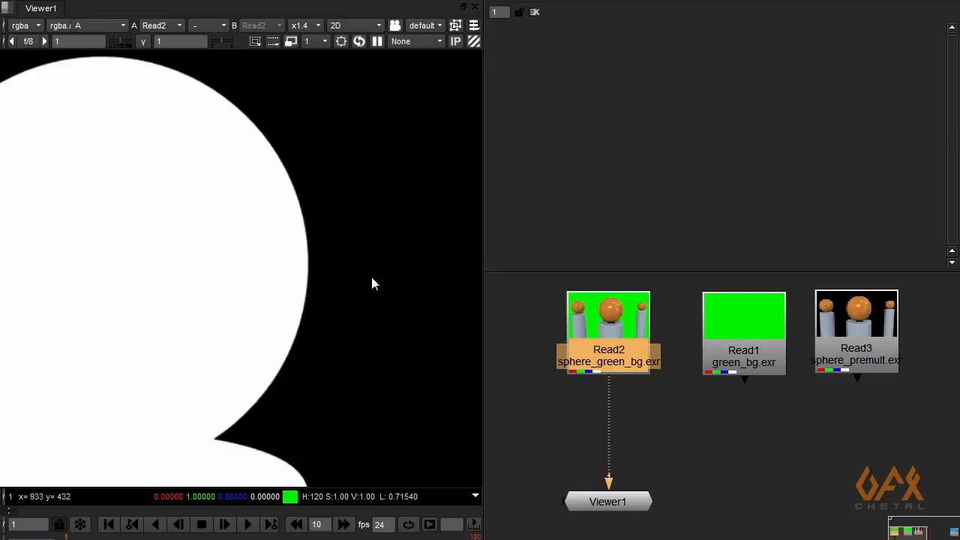
Switch the viewer from the sphere render's alpha to its RGB colour
click(83, 26)
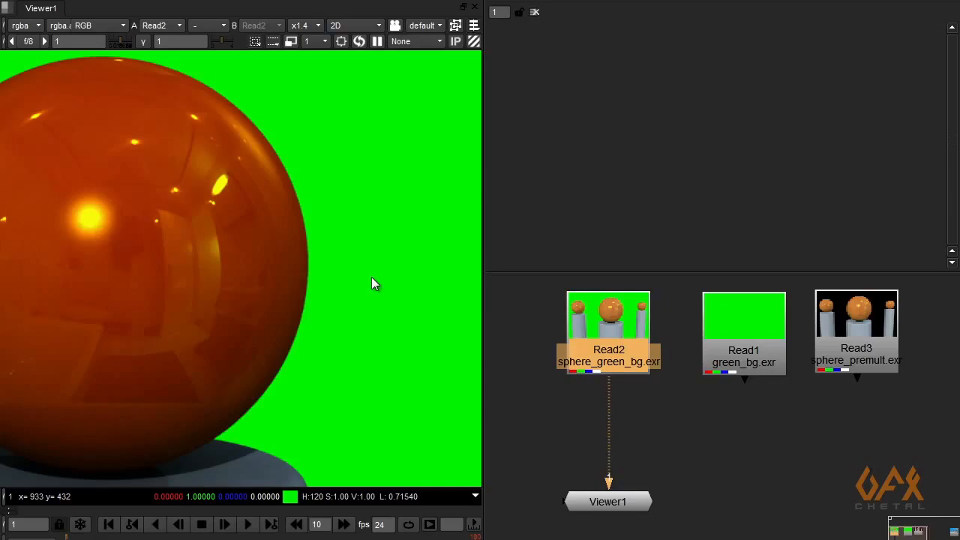
mouse_move(618, 333)
text(pre)
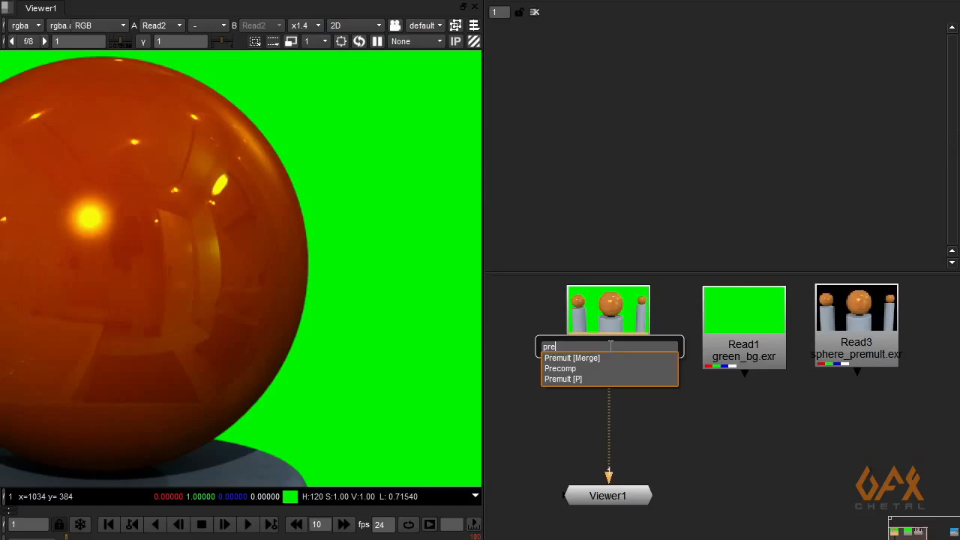
Add Premult1 under the green-background sphere render Read2
click(563, 378)
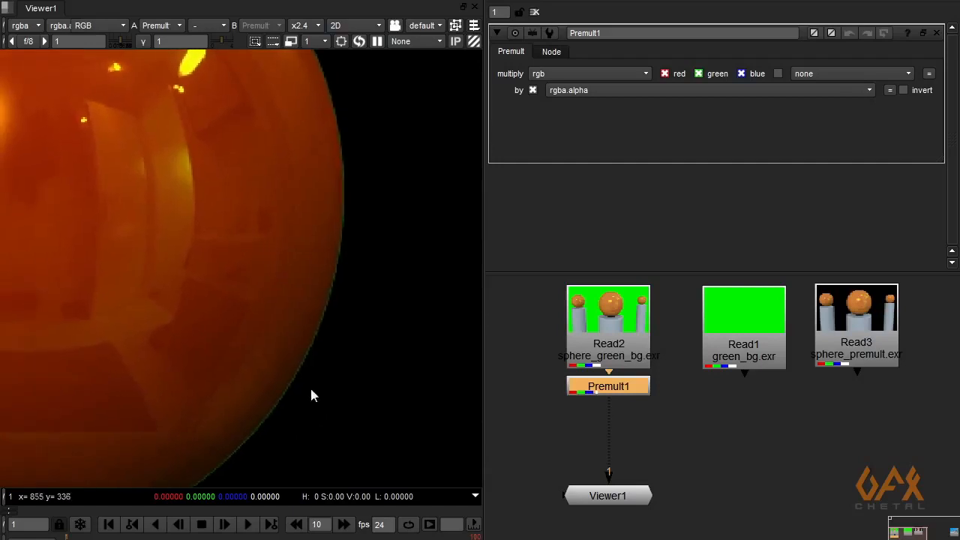
mouse_move(348, 266)
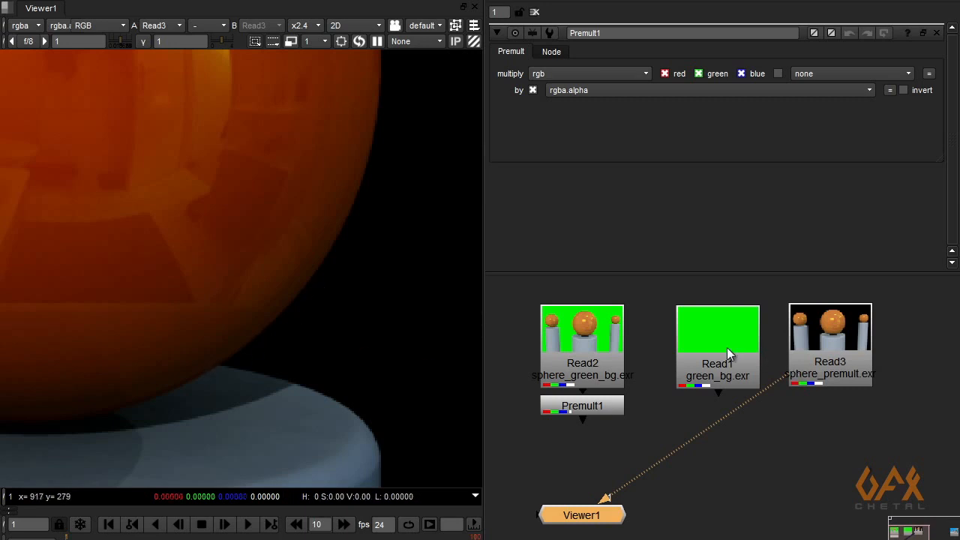
Merge the premultiplied sphere (A) over the green plate Read1 (B) and view Merge1
click(717, 345)
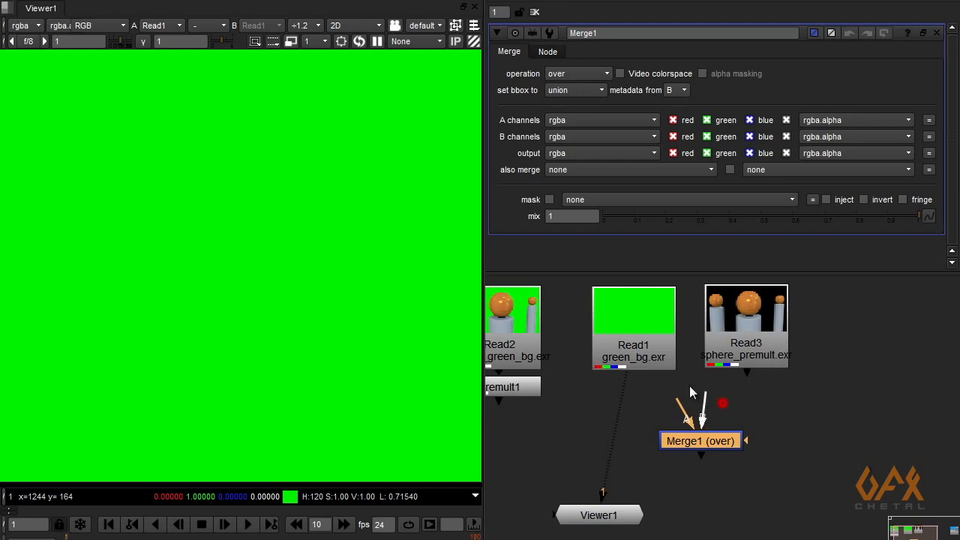
drag(702, 441, 663, 444)
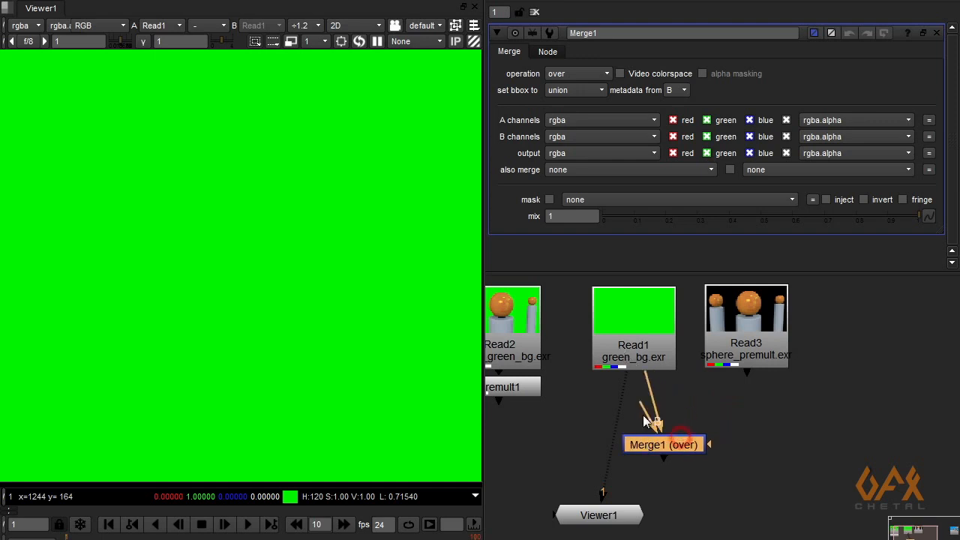
drag(663, 444, 708, 427)
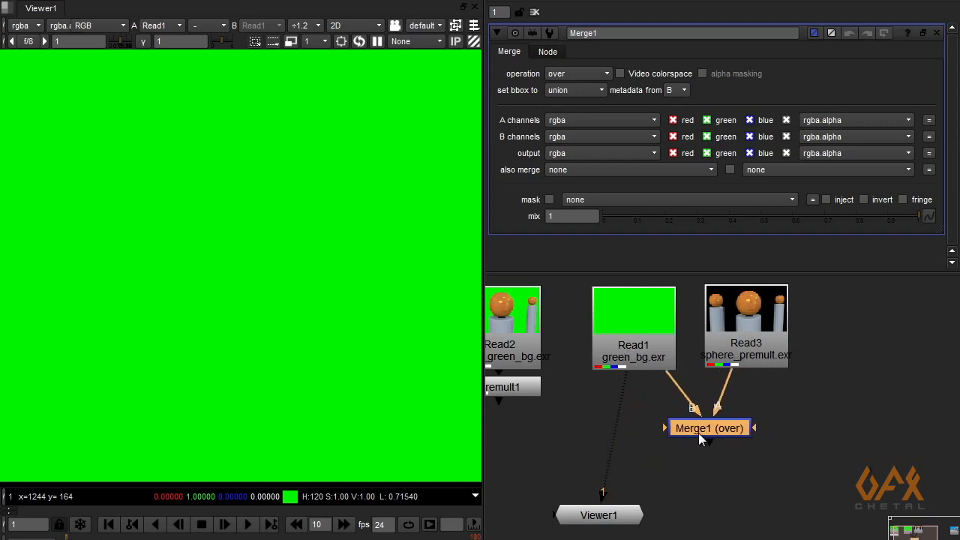
click(708, 427)
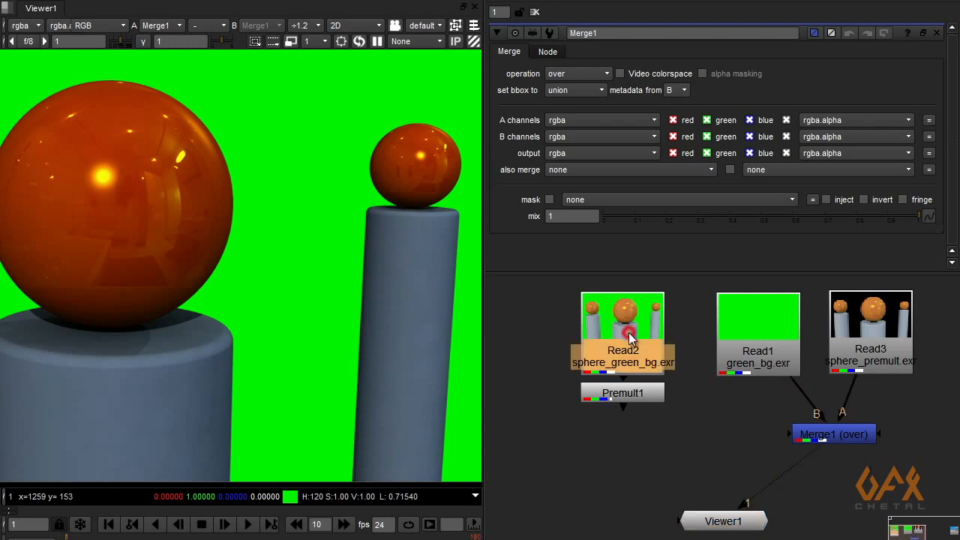
mouse_move(600, 333)
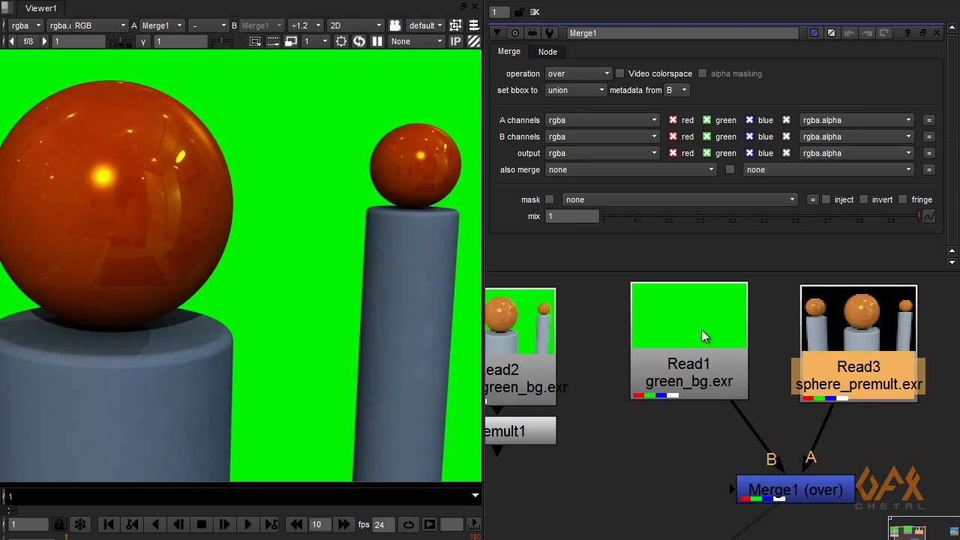
mouse_move(885, 332)
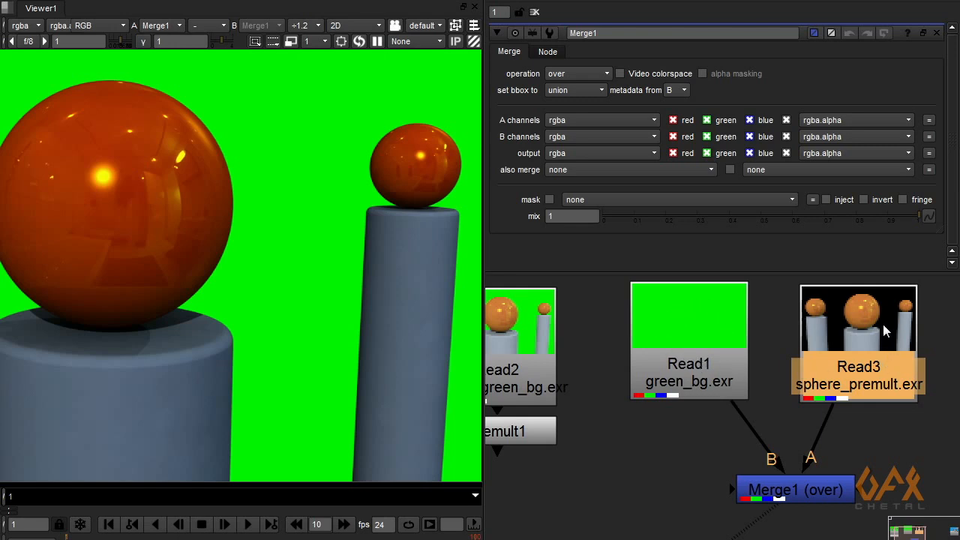
Select Merge1 and show its operation dropdown list
click(777, 489)
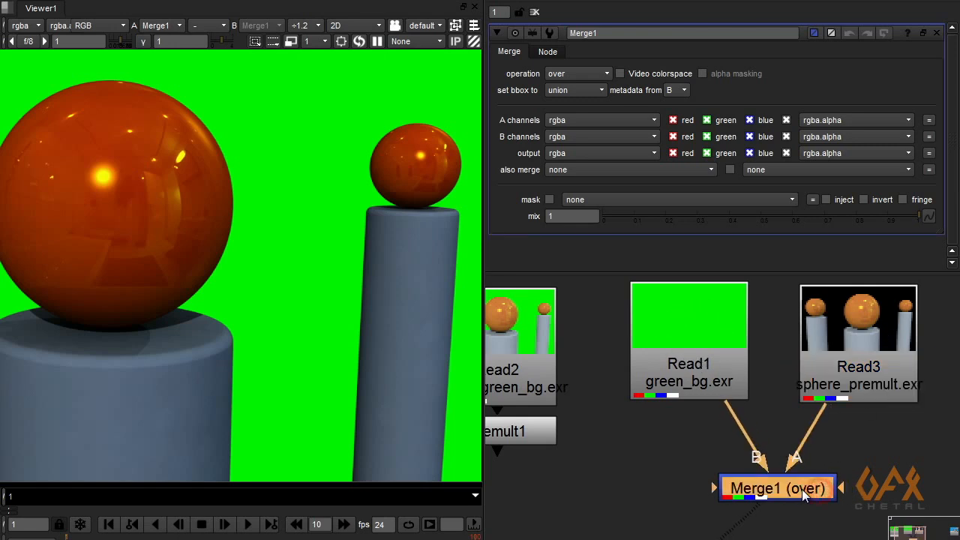
mouse_move(577, 75)
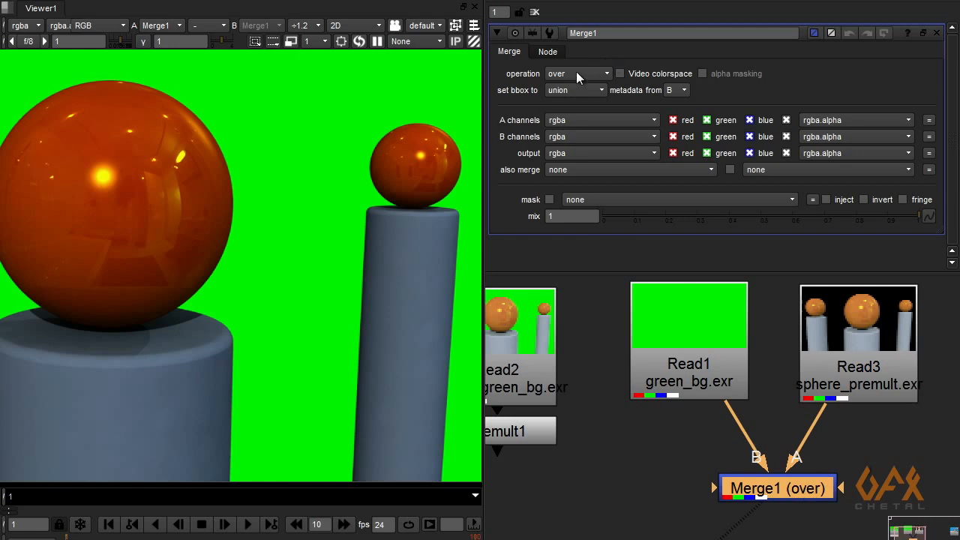
mouse_move(567, 81)
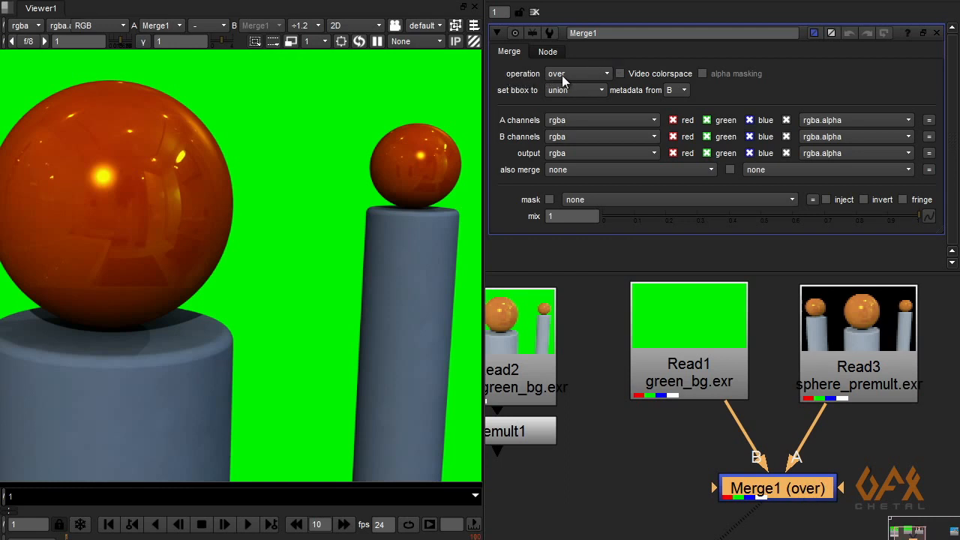
click(577, 74)
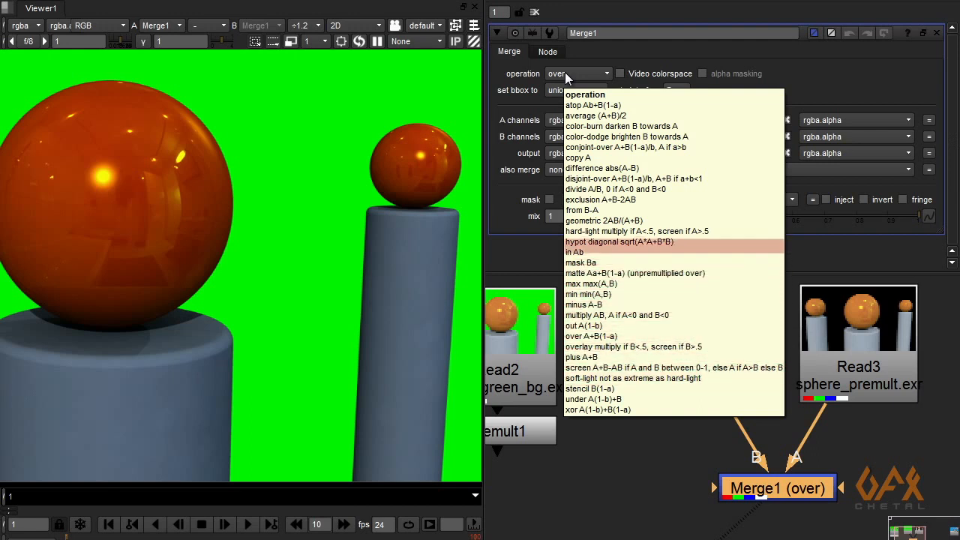
mouse_move(582, 357)
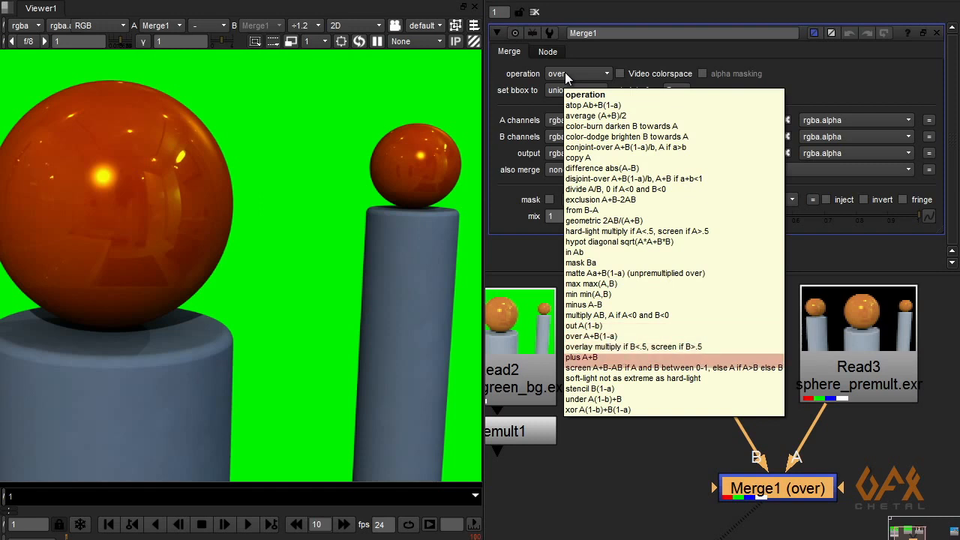
mouse_move(593, 336)
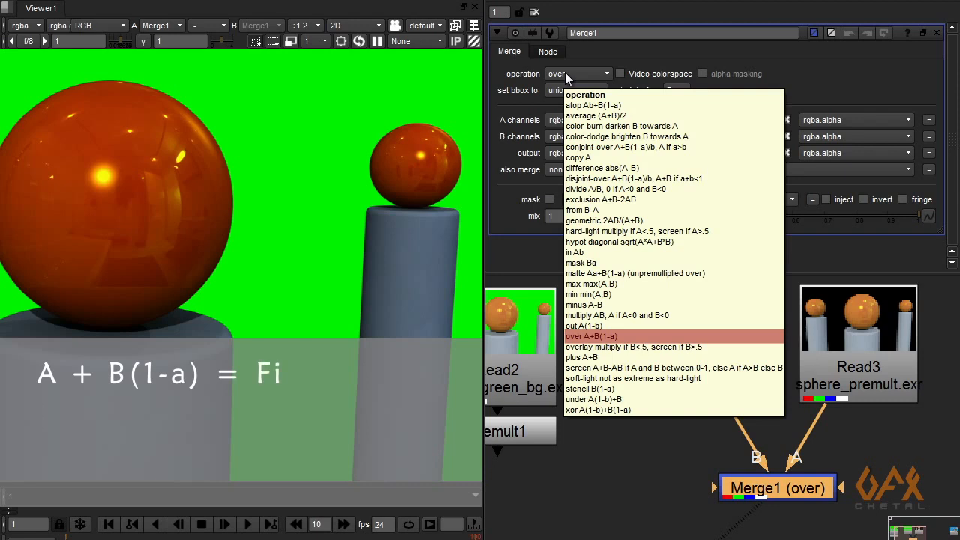
Choose 'over' again so the merge keeps the A + B(1-a) operation
click(591, 336)
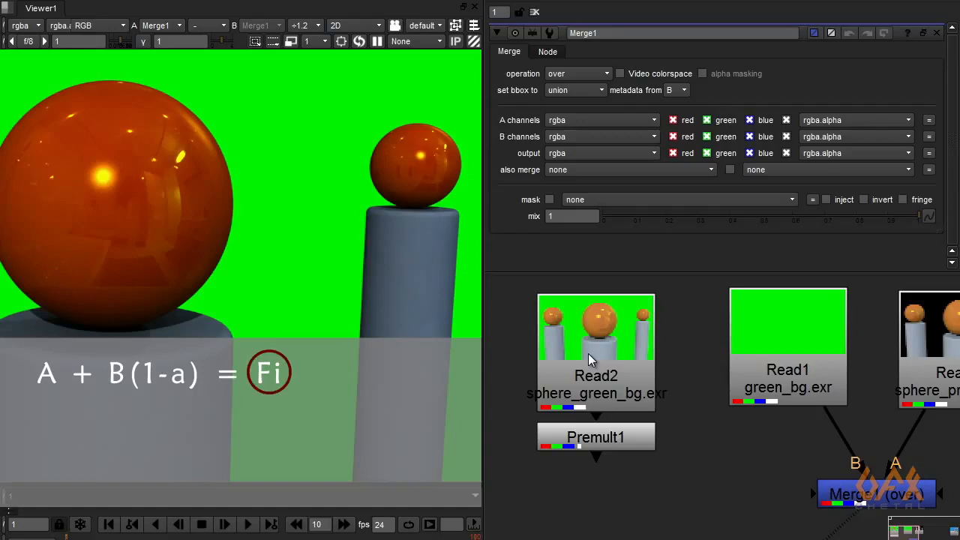
mouse_move(773, 361)
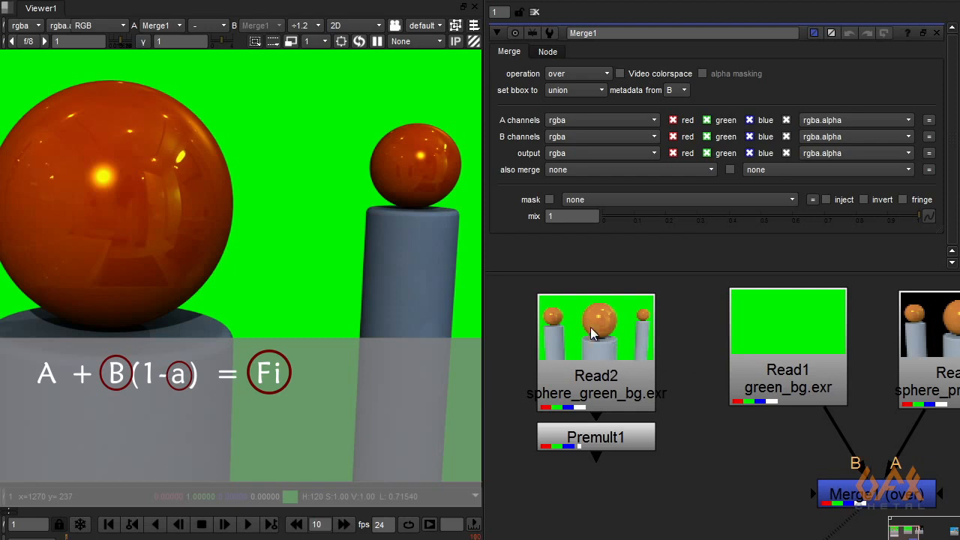
mouse_move(268, 273)
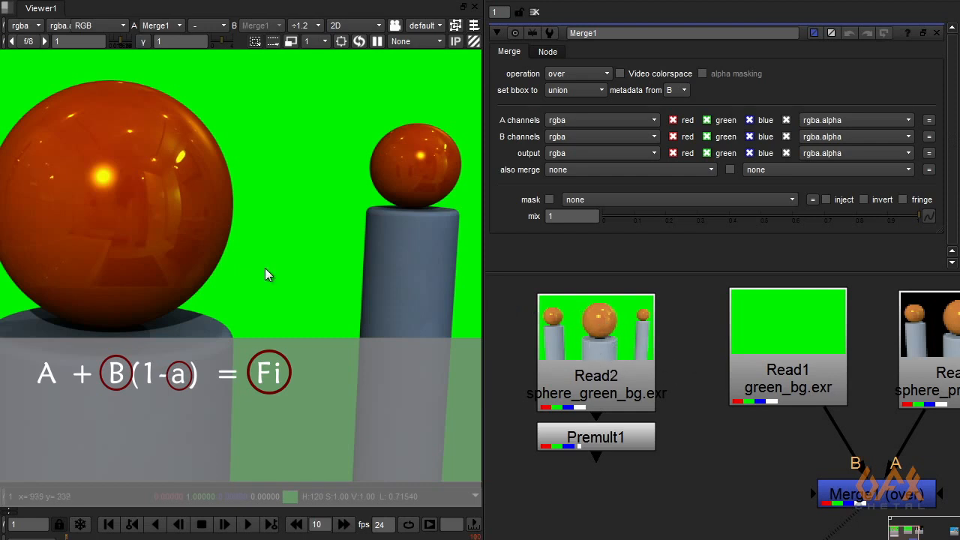
mouse_move(222, 216)
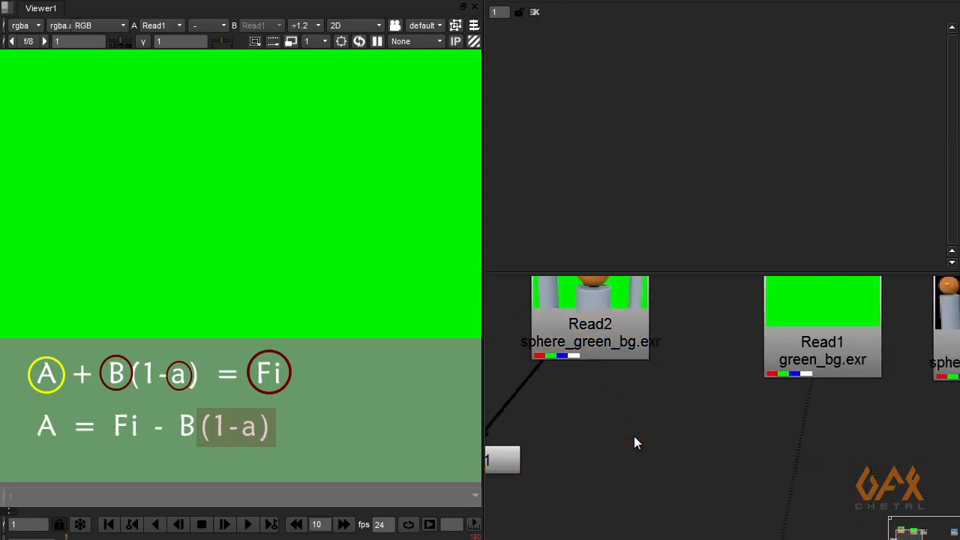
Add Invert1 set to the alpha channel under Read2 and view the inverted matte
text(in)
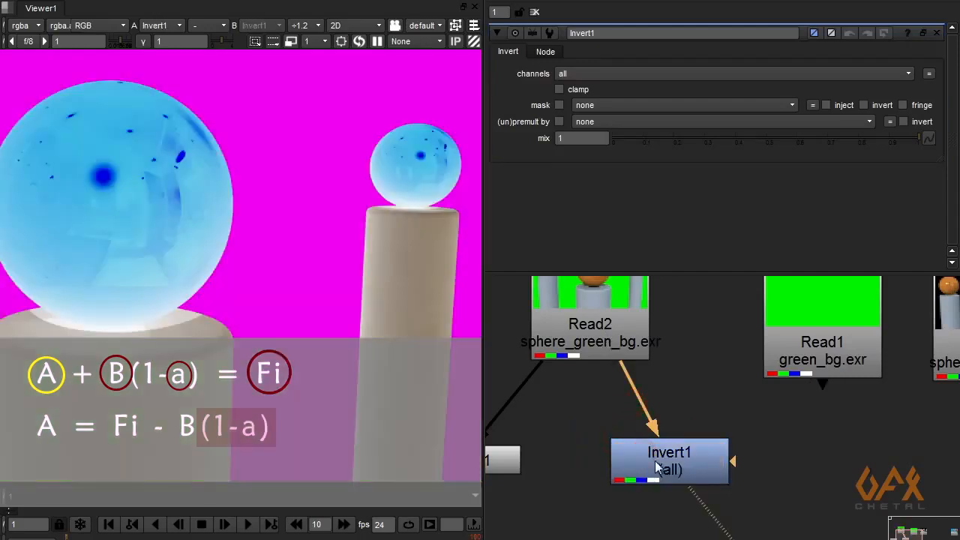
click(591, 74)
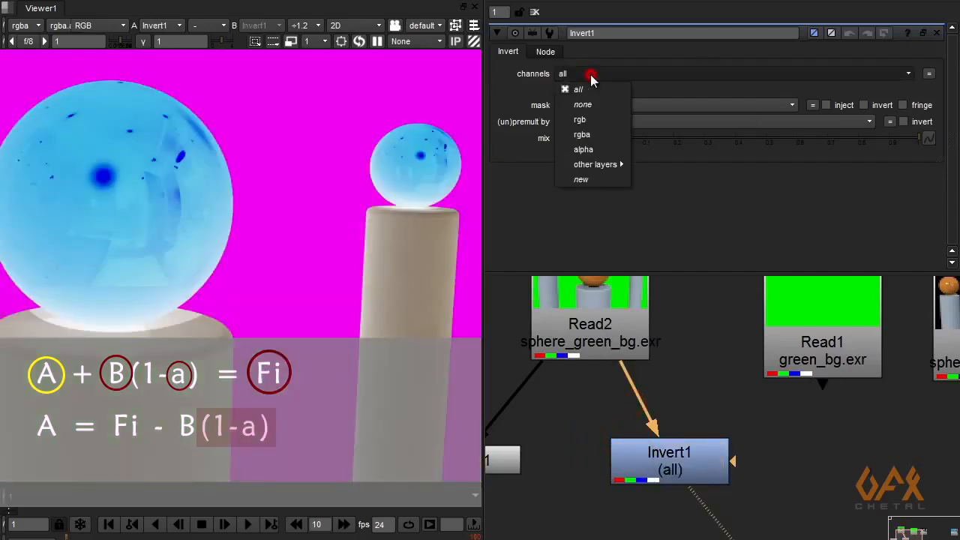
mouse_move(583, 150)
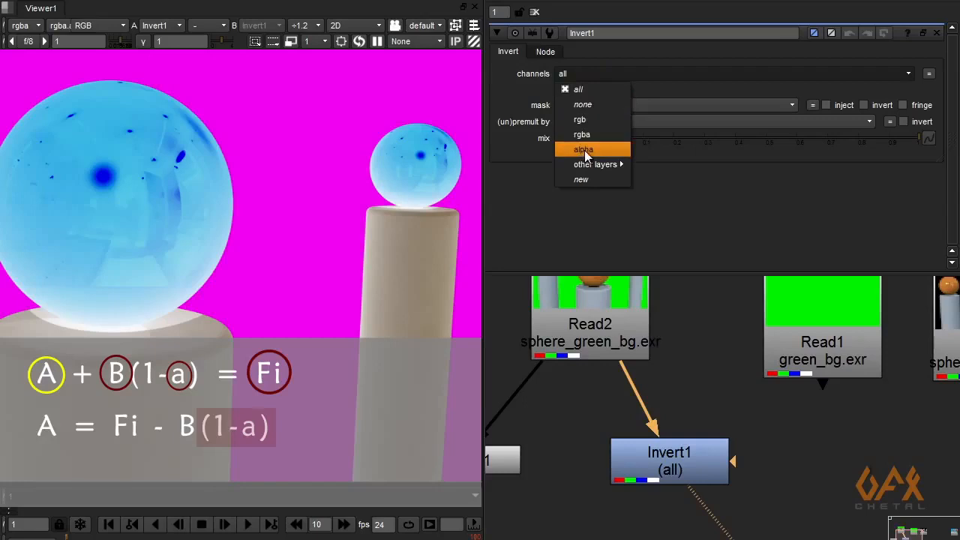
click(584, 150)
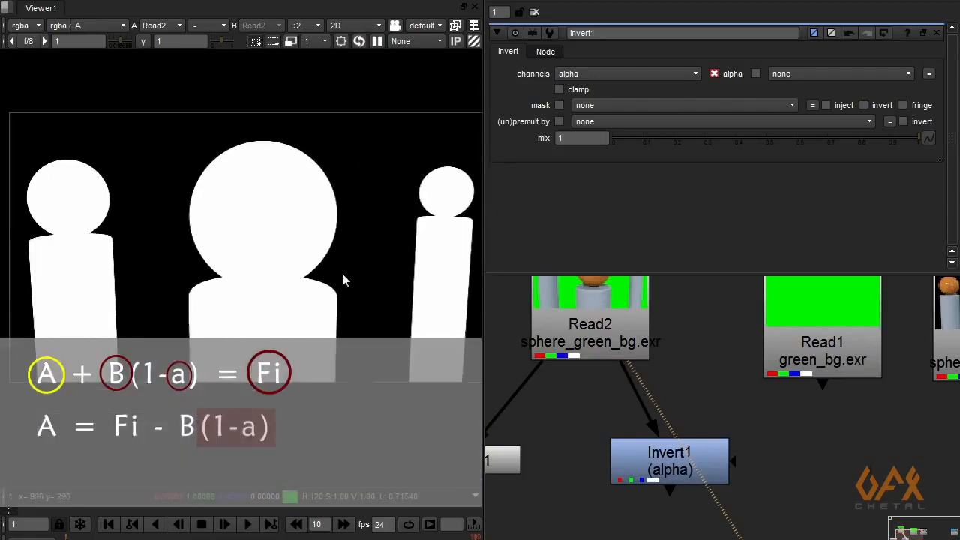
click(669, 460)
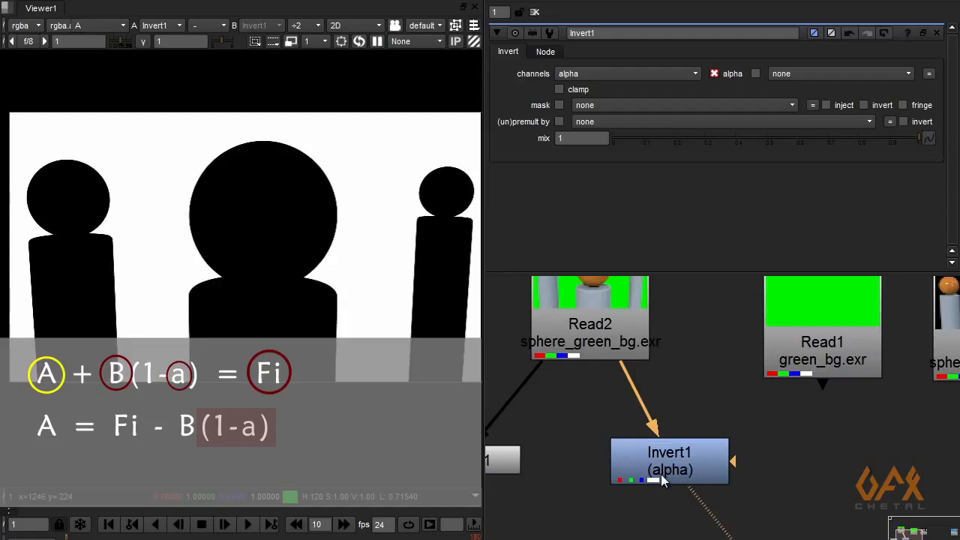
mouse_move(678, 464)
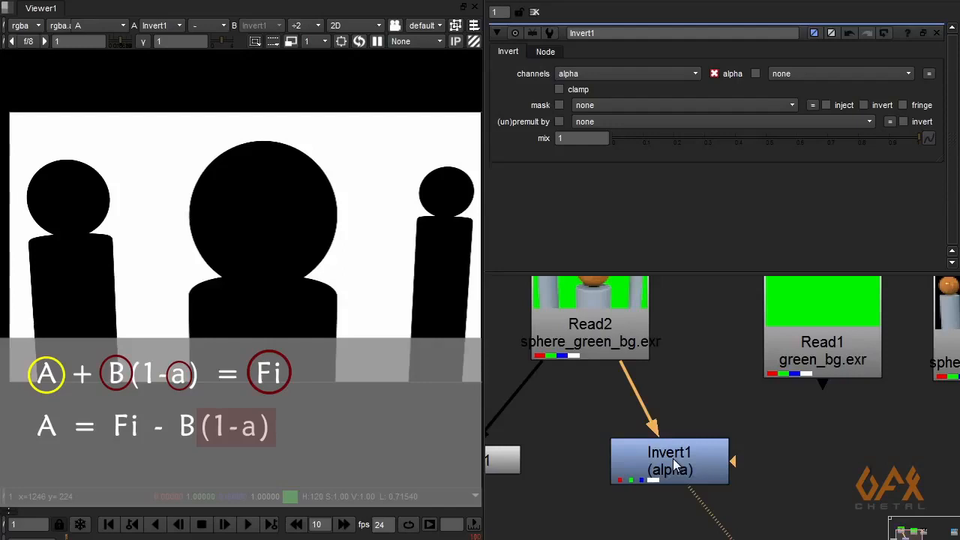
mouse_move(819, 366)
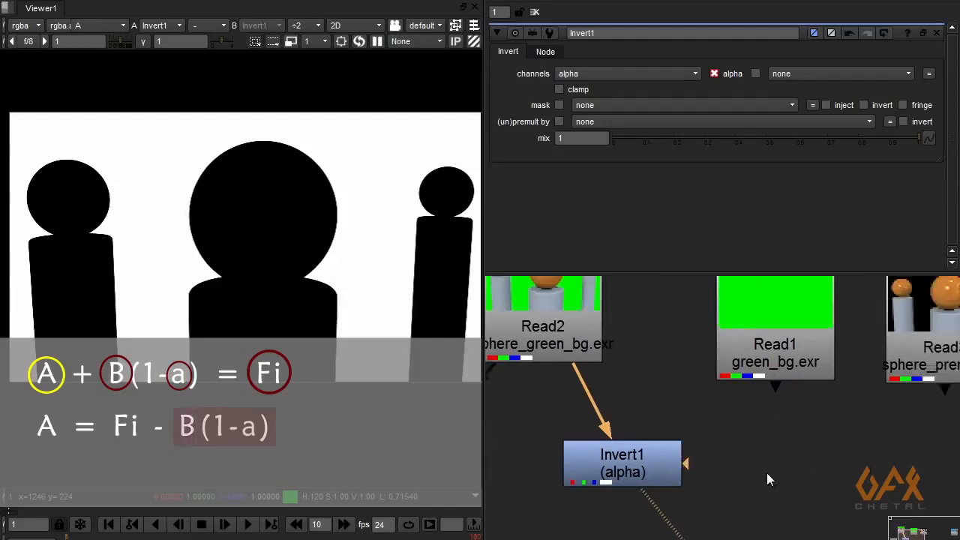
drag(621, 462, 582, 465)
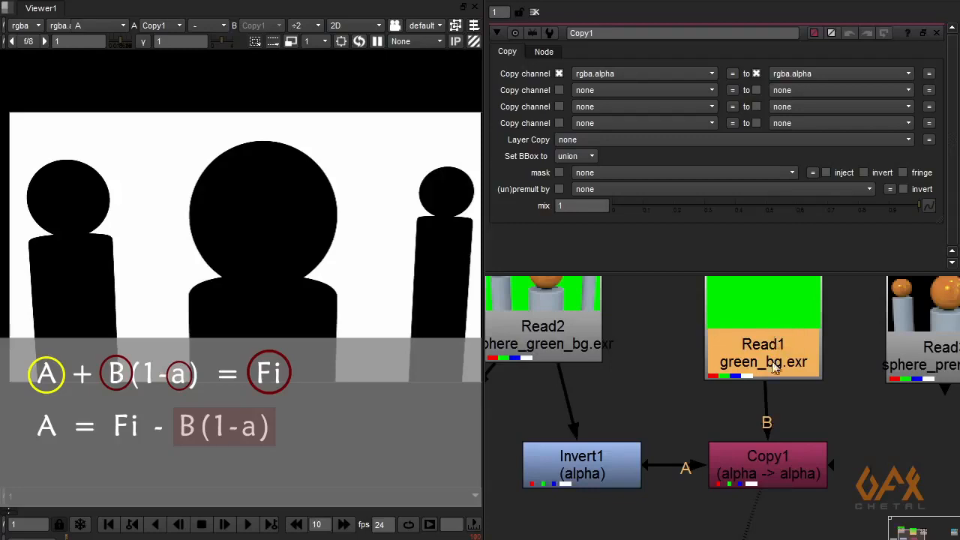
mouse_move(774, 345)
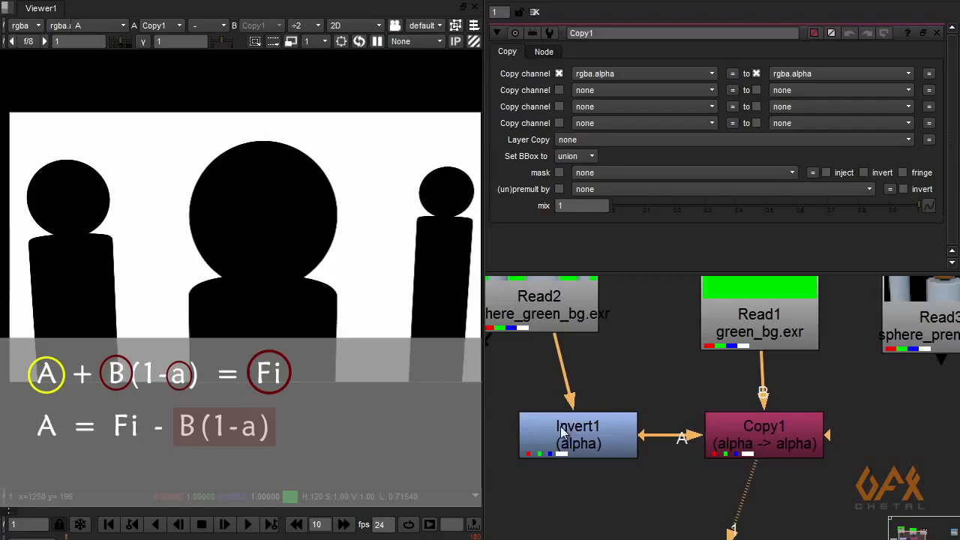
mouse_move(231, 243)
text(pre)
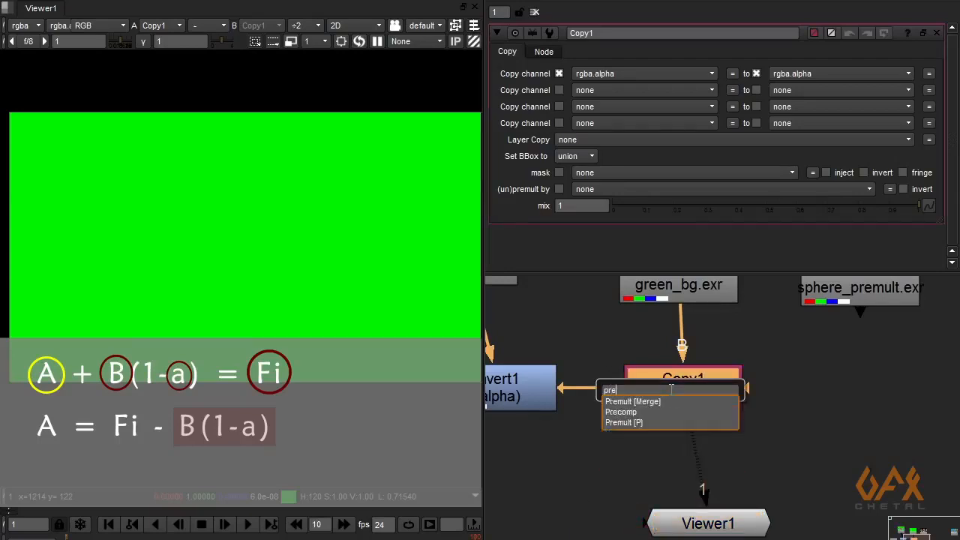
Add Premult2 after Copy1 so the green plate is cut by the inverted alpha
click(633, 402)
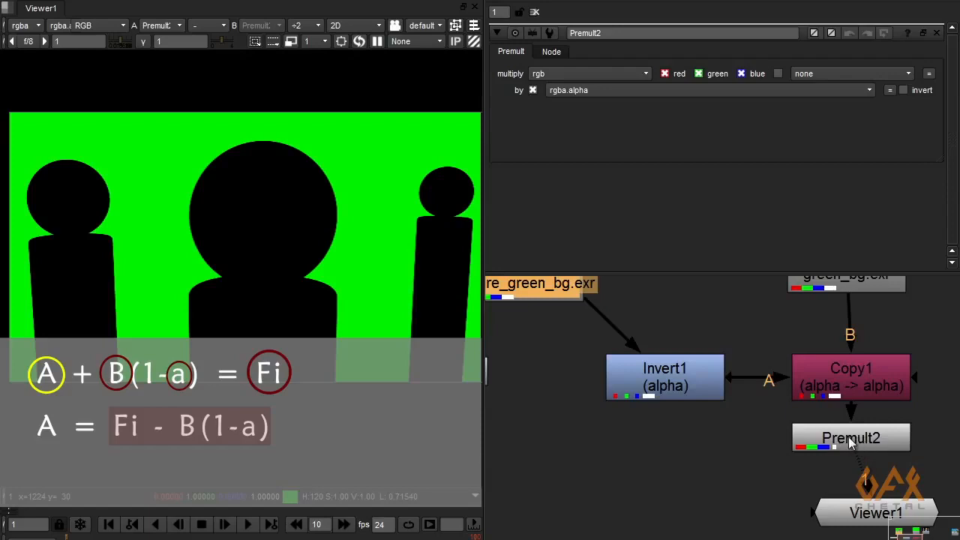
mouse_move(847, 443)
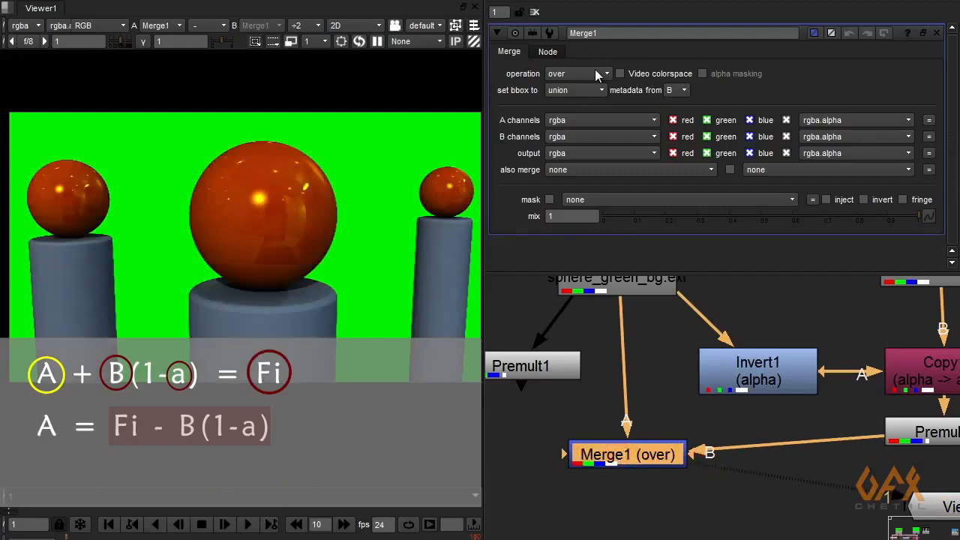
Set Merge1's operation to minus, leaving the spheres on black
click(577, 74)
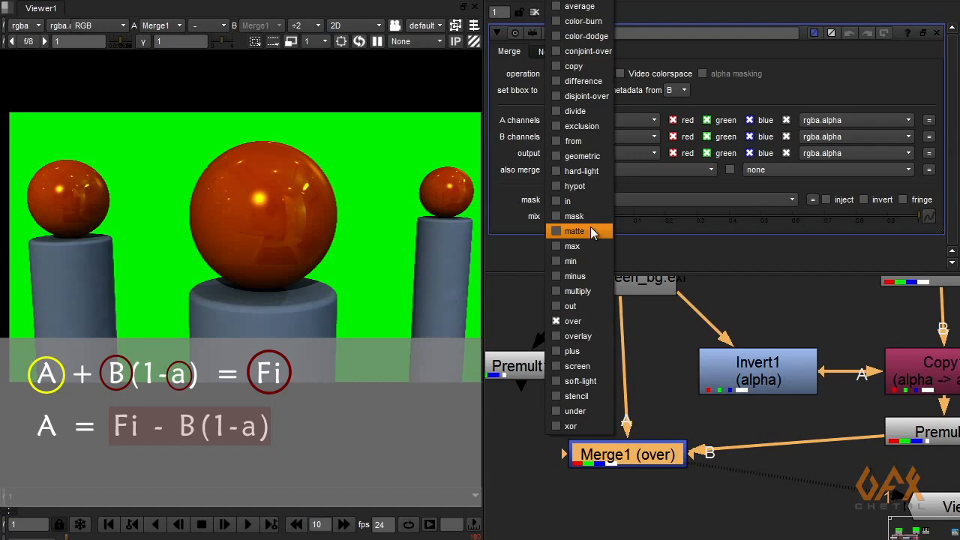
click(576, 276)
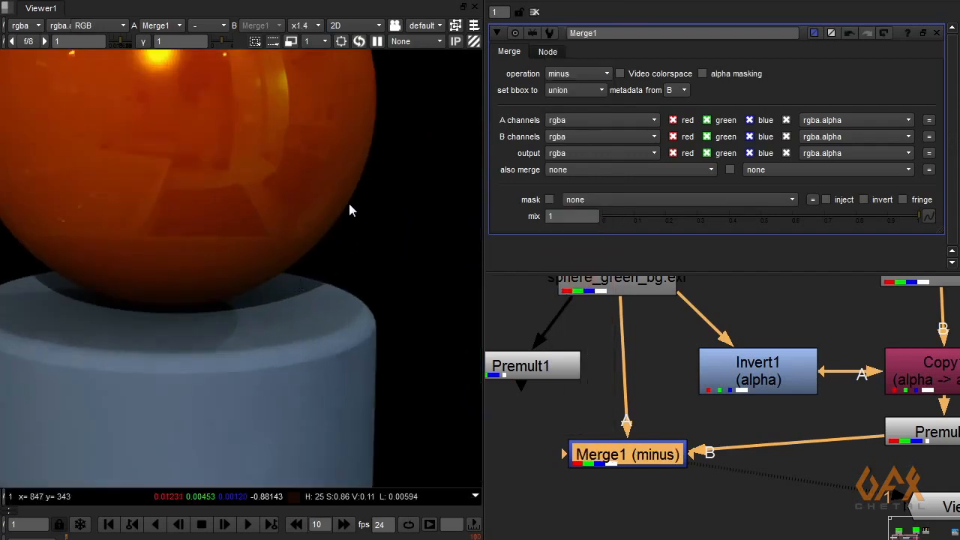
mouse_move(375, 149)
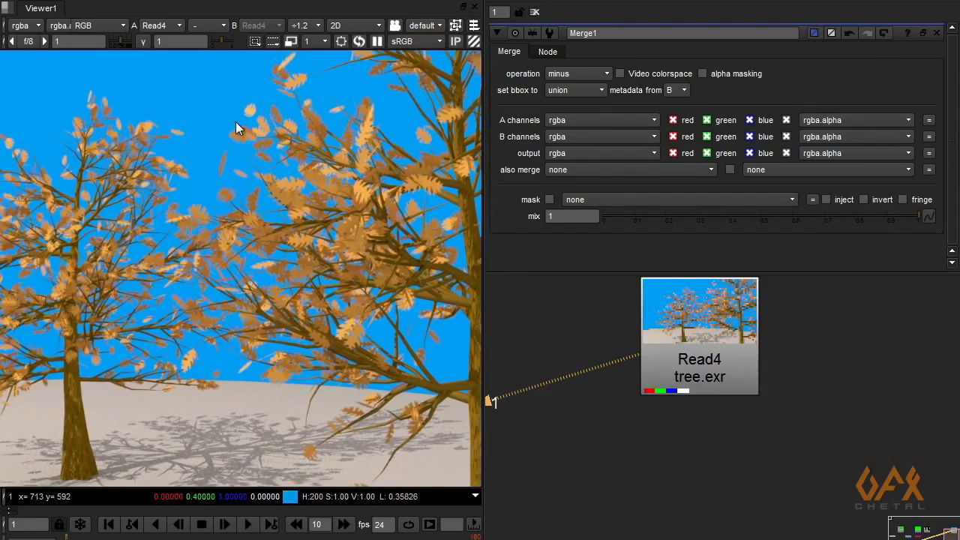
Attach a Premult node to the tree.exr render so its sky turns black
text(p)
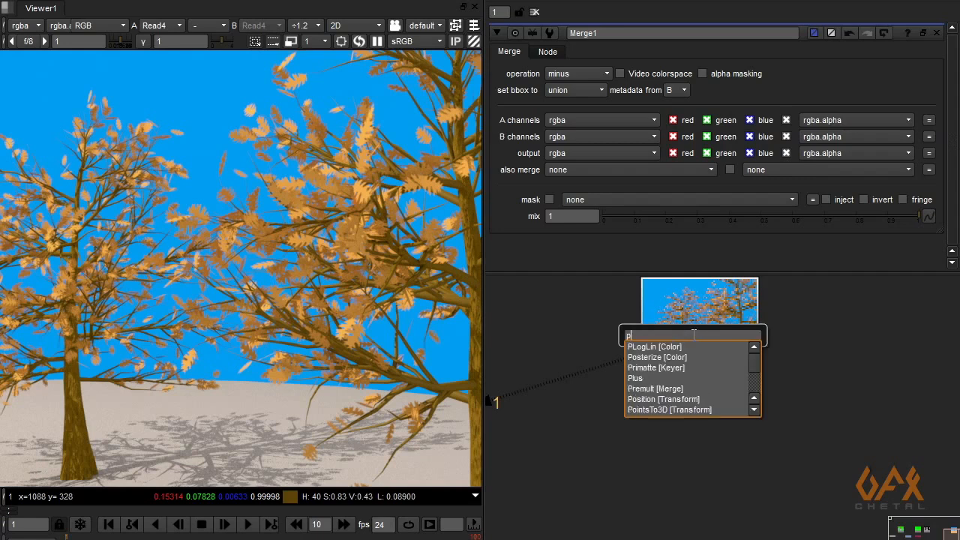
click(654, 388)
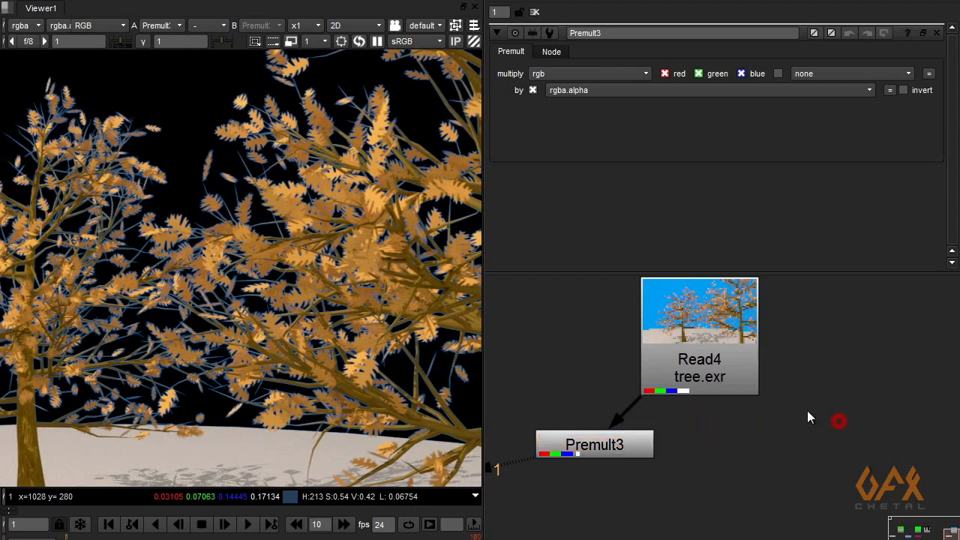
mouse_move(828, 399)
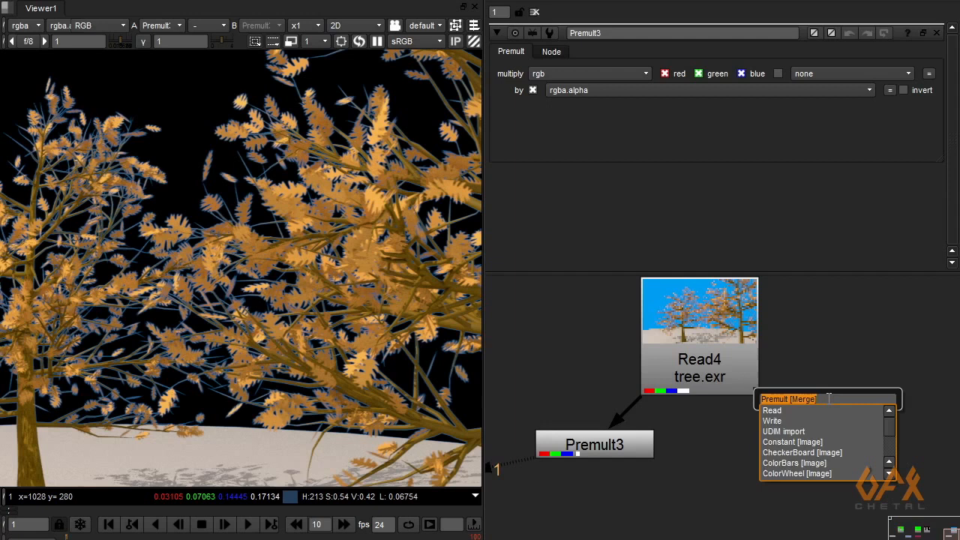
Add the nPremult gizmo, connect it to Read4 and view it with colour 0, 0.4, 1, 0
text(np)
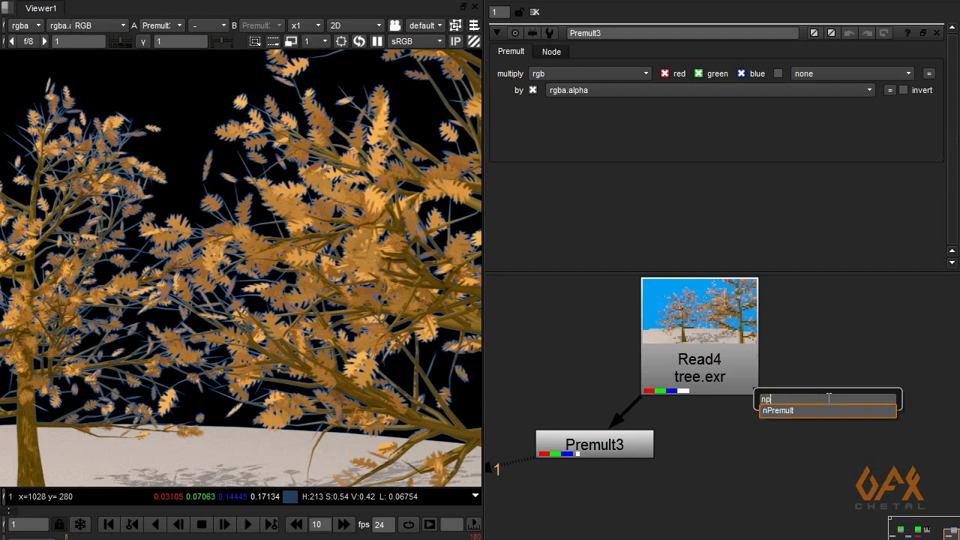
key(return)
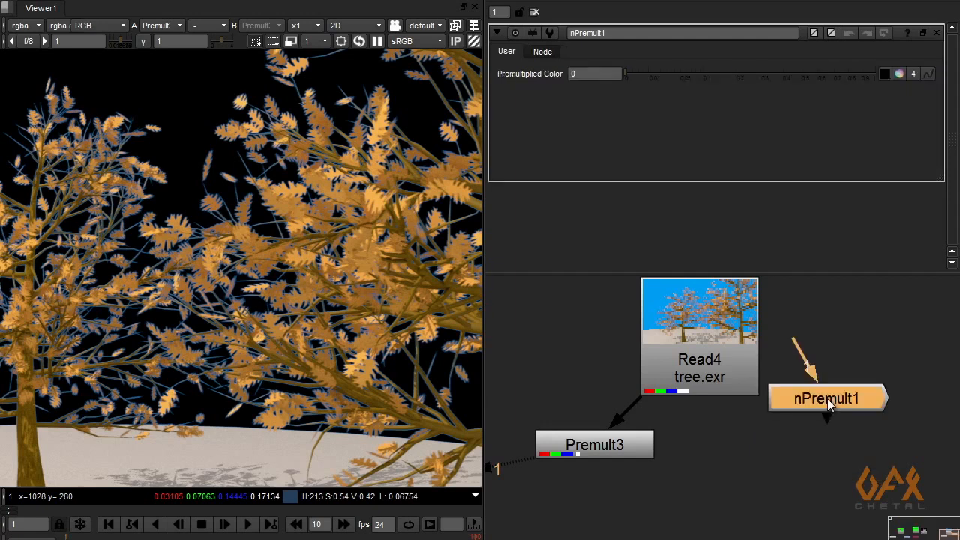
drag(825, 397, 832, 462)
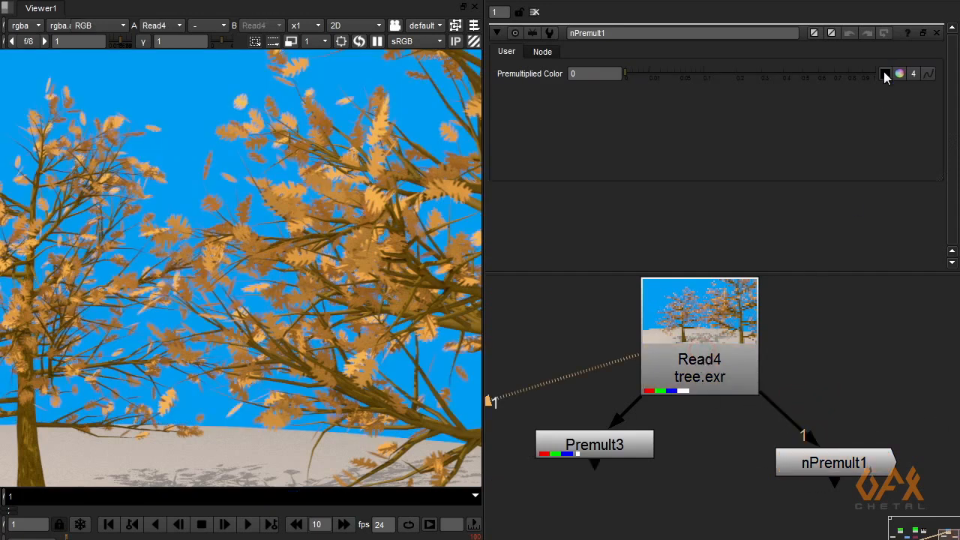
mouse_move(269, 139)
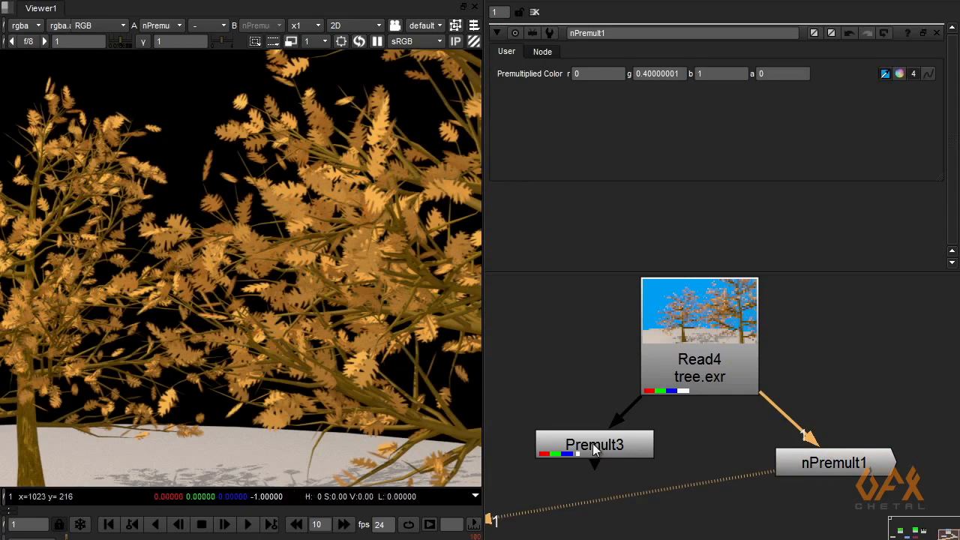
click(834, 462)
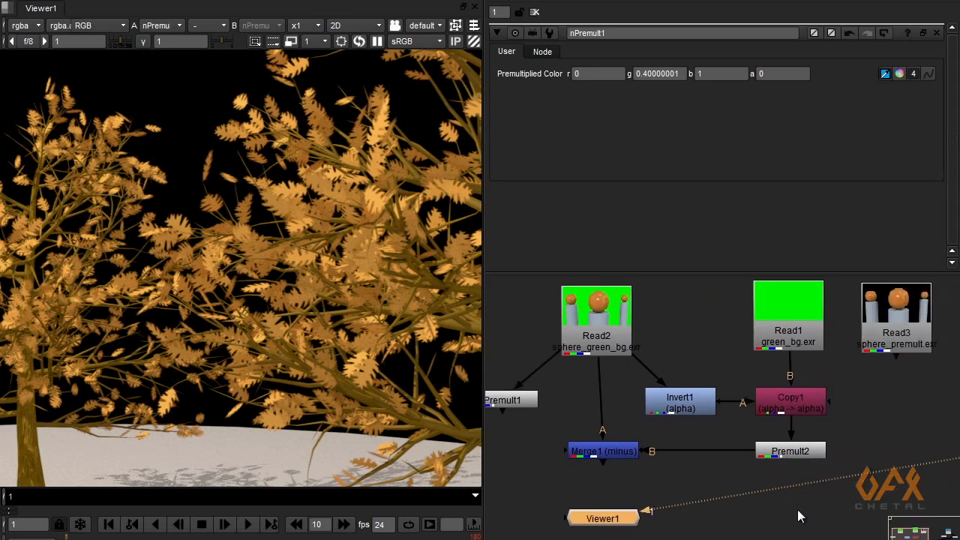
mouse_move(616, 462)
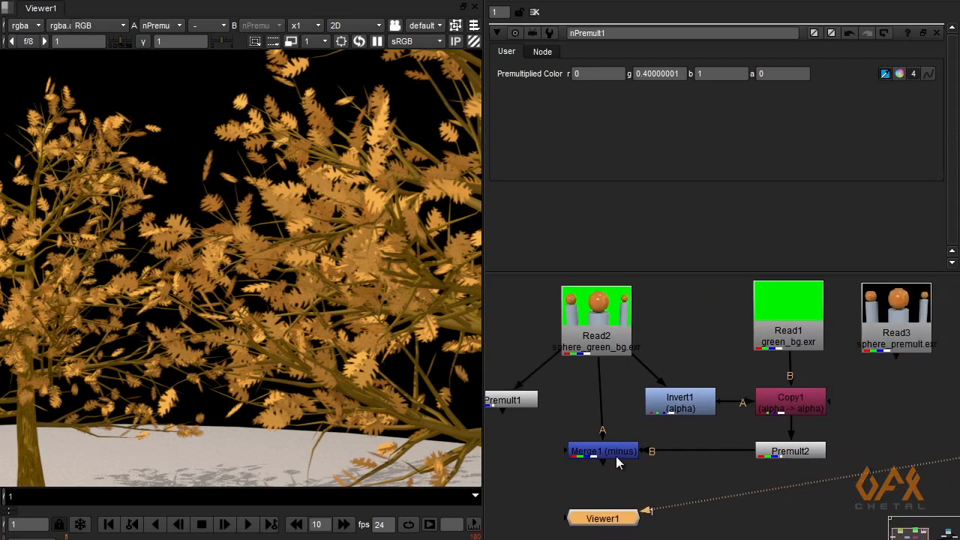
View the spheres' minus Merge result again, the orange sphere on black
click(603, 450)
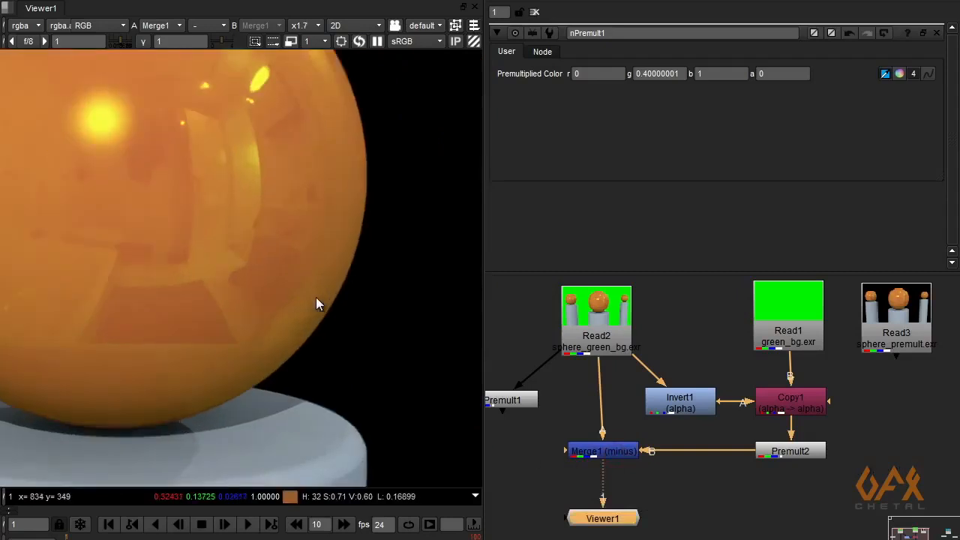
mouse_move(318, 328)
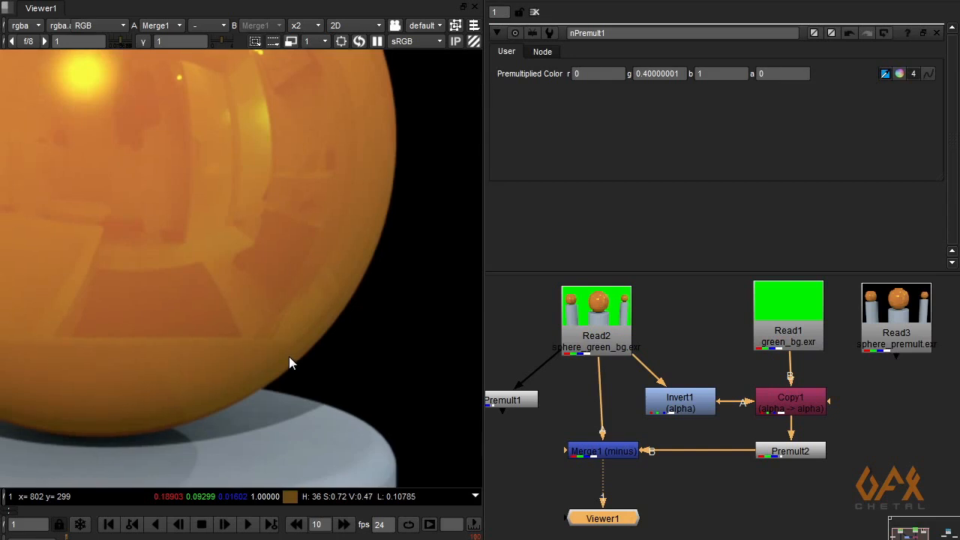
mouse_move(258, 396)
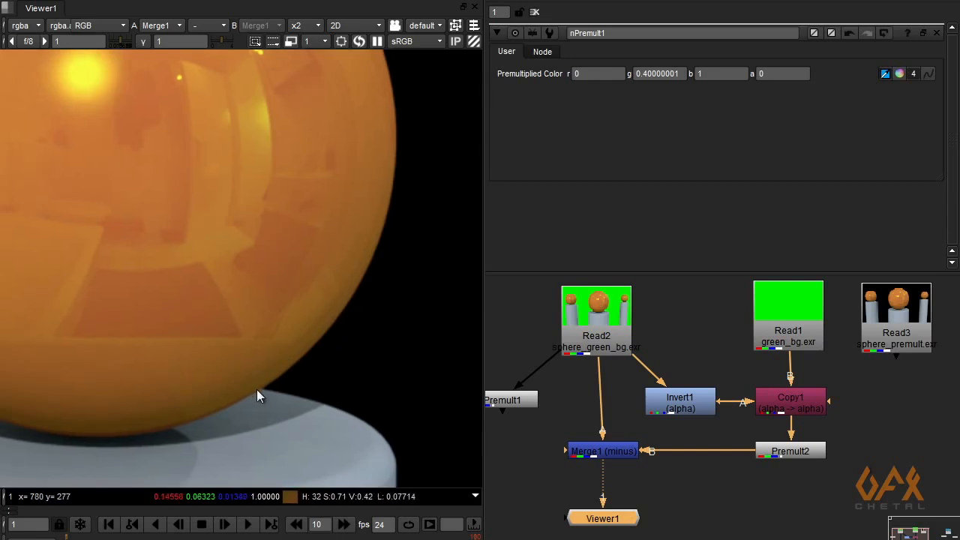